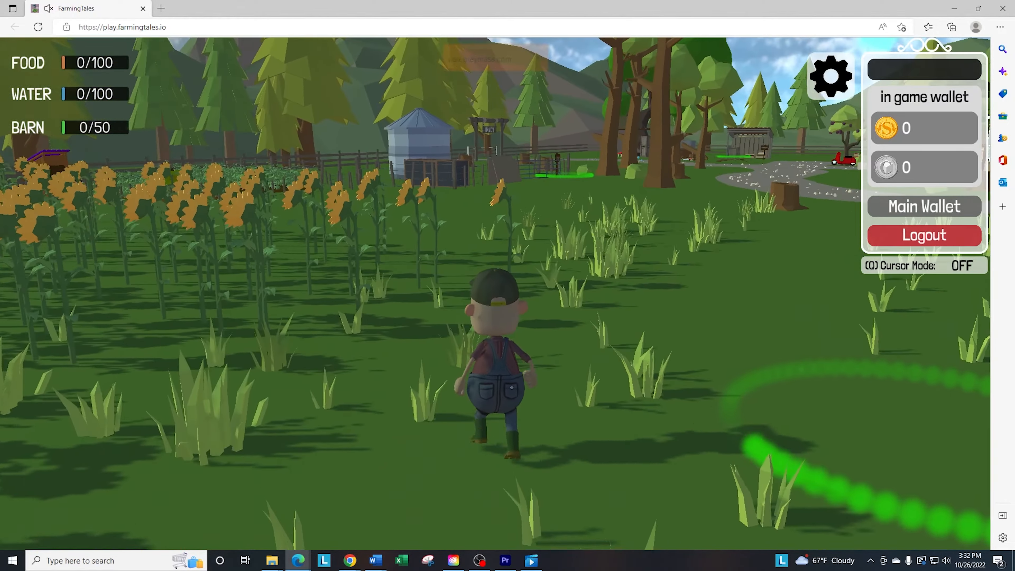
# - Turn on cursor mode and walk the farmer from the sunflower field toward the ranch fence
pyautogui.press('w')
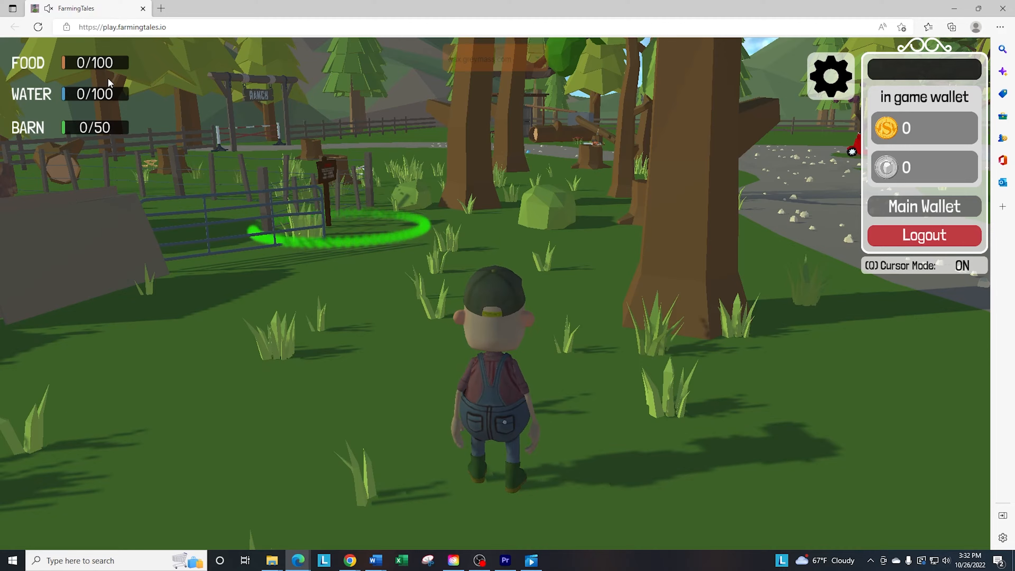
pyautogui.moveTo(178, 134)
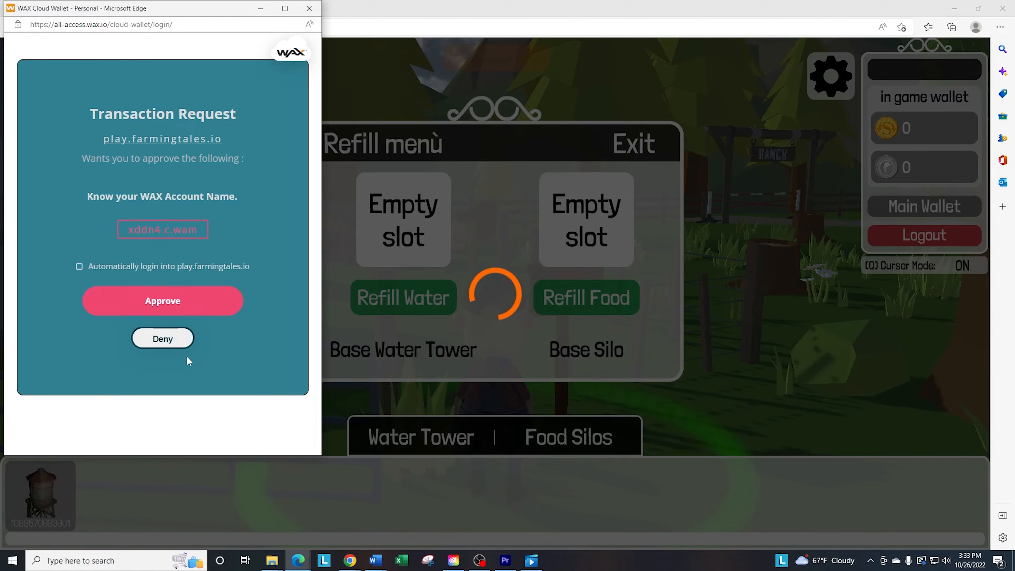
# - Approve the WAX Cloud Wallet transaction to stake the water tower, raising water capacity to 150
pyautogui.click(162, 301)
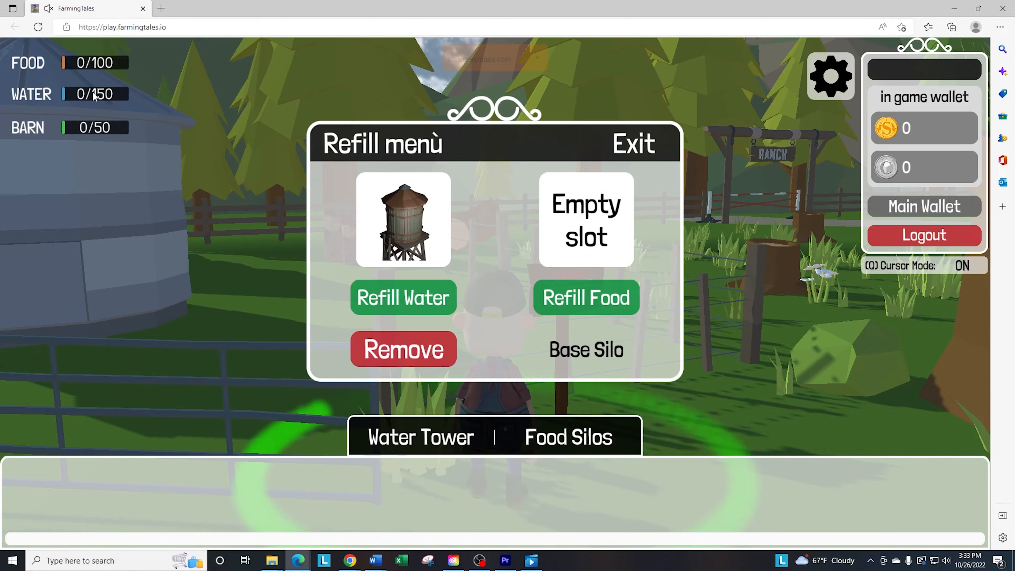
pyautogui.moveTo(100, 107)
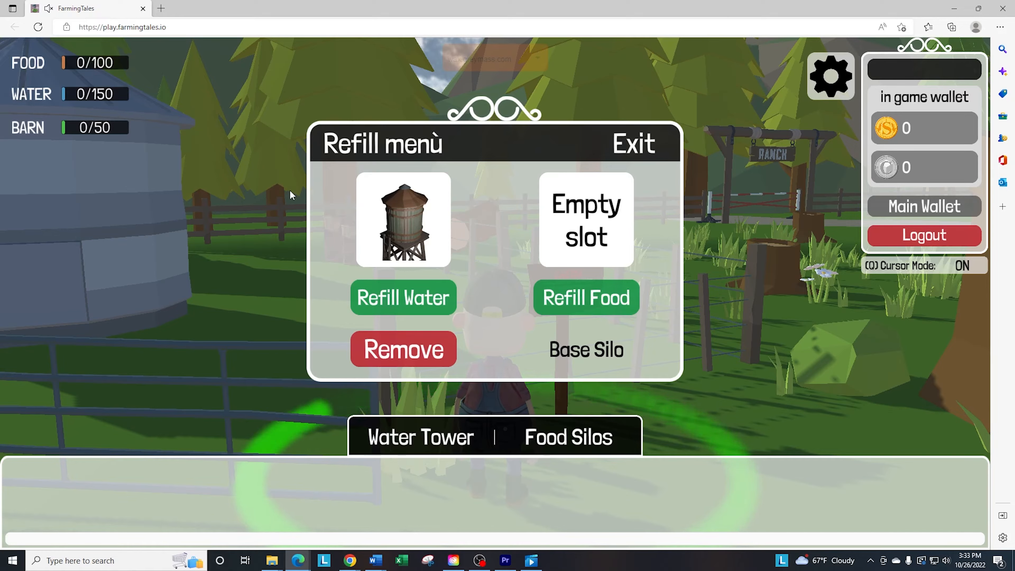
# - Stake the food silo NFT into the second Refill slot, raising food capacity to 150
pyautogui.click(568, 437)
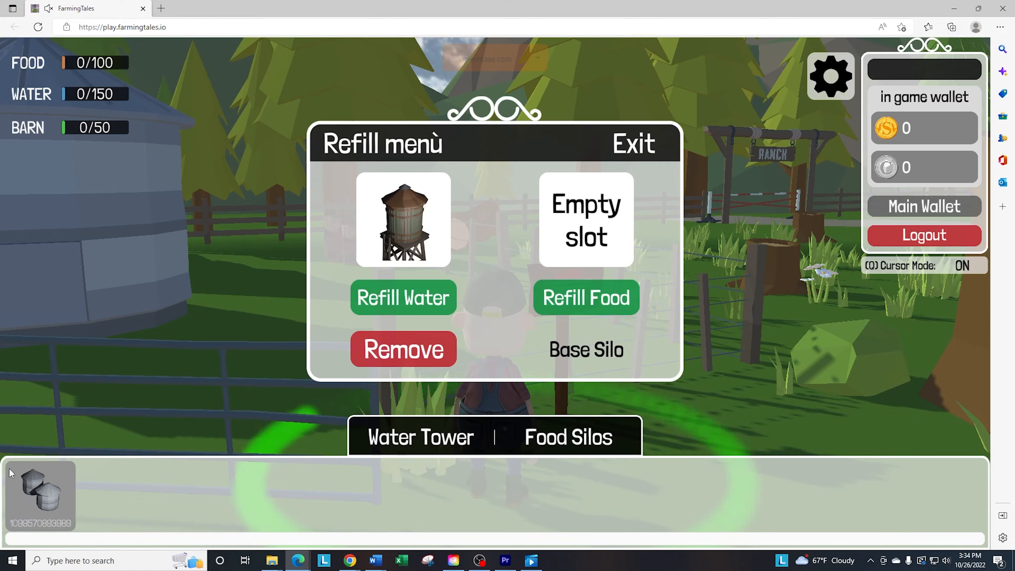
pyautogui.moveTo(69, 504)
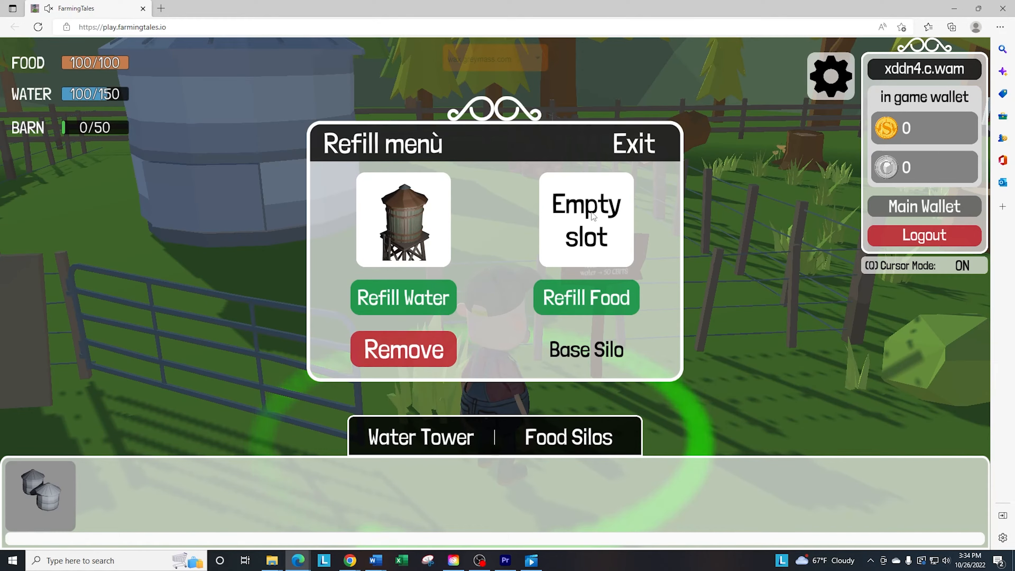
pyautogui.moveTo(204, 455)
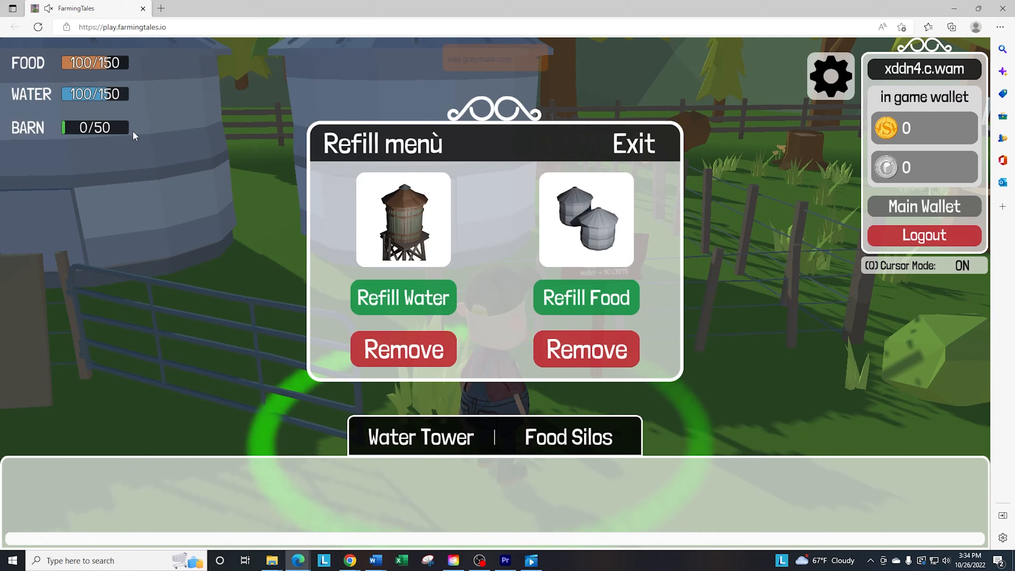
pyautogui.moveTo(367, 80)
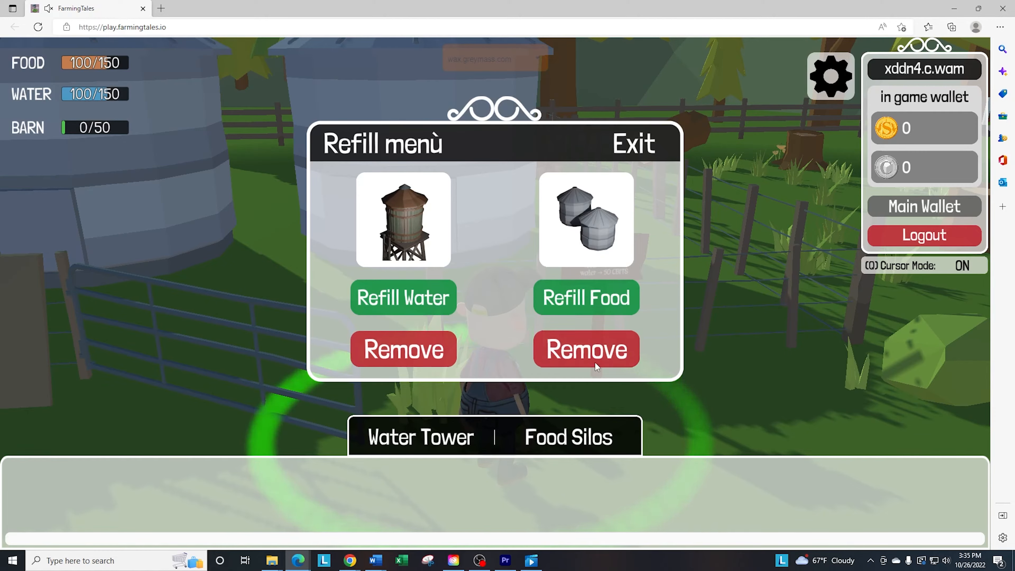
pyautogui.moveTo(594, 218)
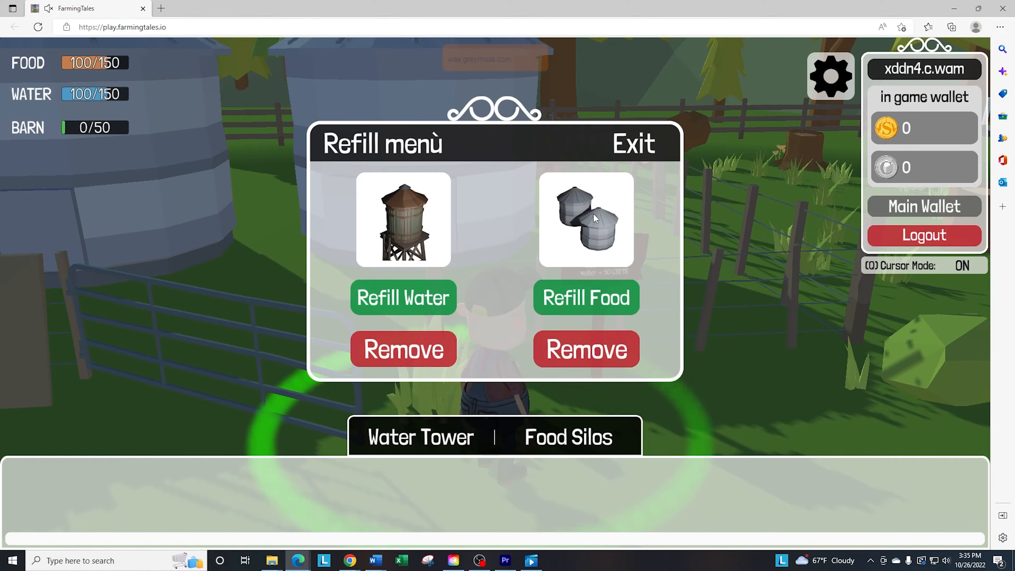
pyautogui.click(585, 349)
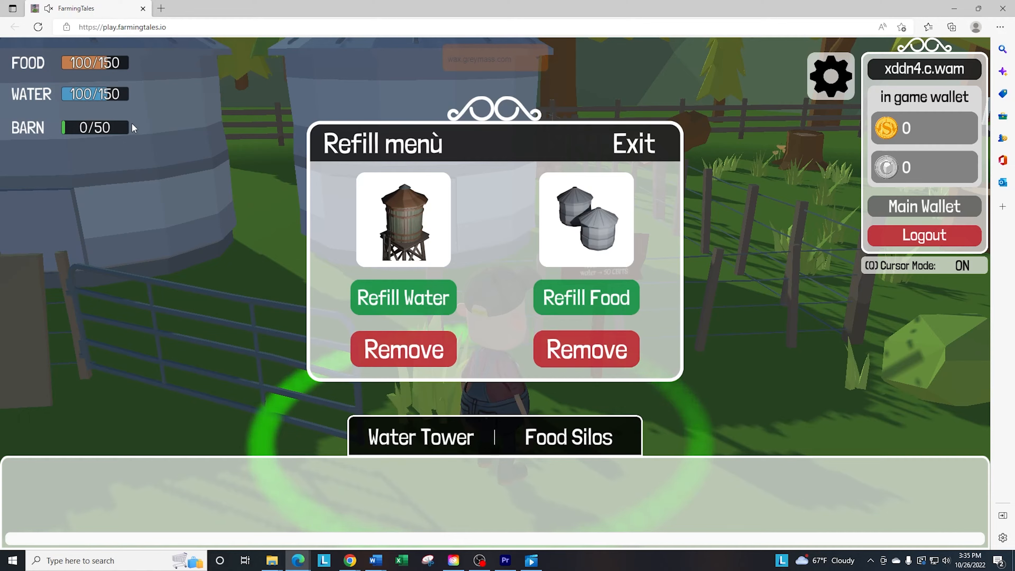
pyautogui.moveTo(145, 98)
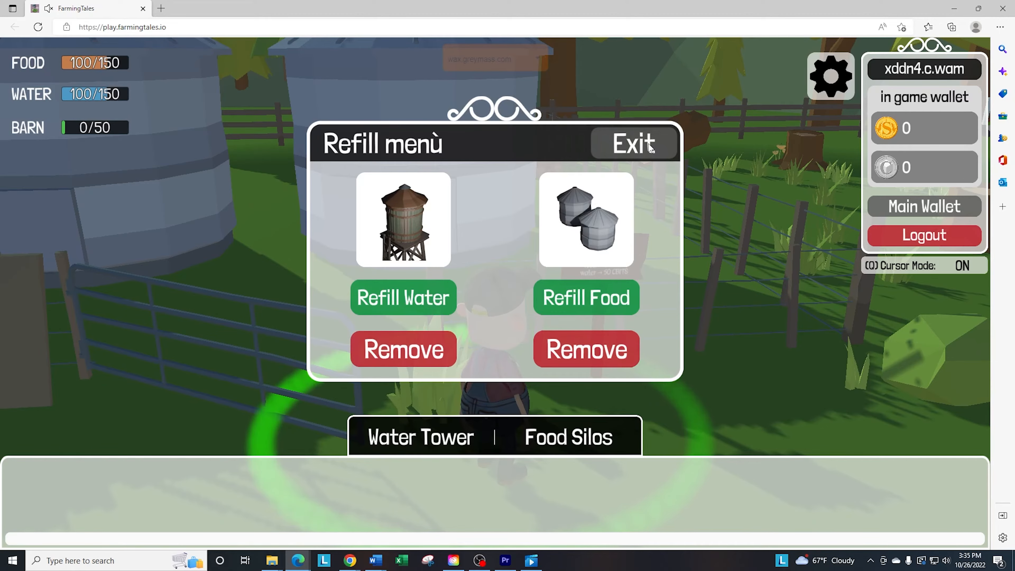
# - Exit the Refill menu back to the farm view beside the silos
pyautogui.click(632, 143)
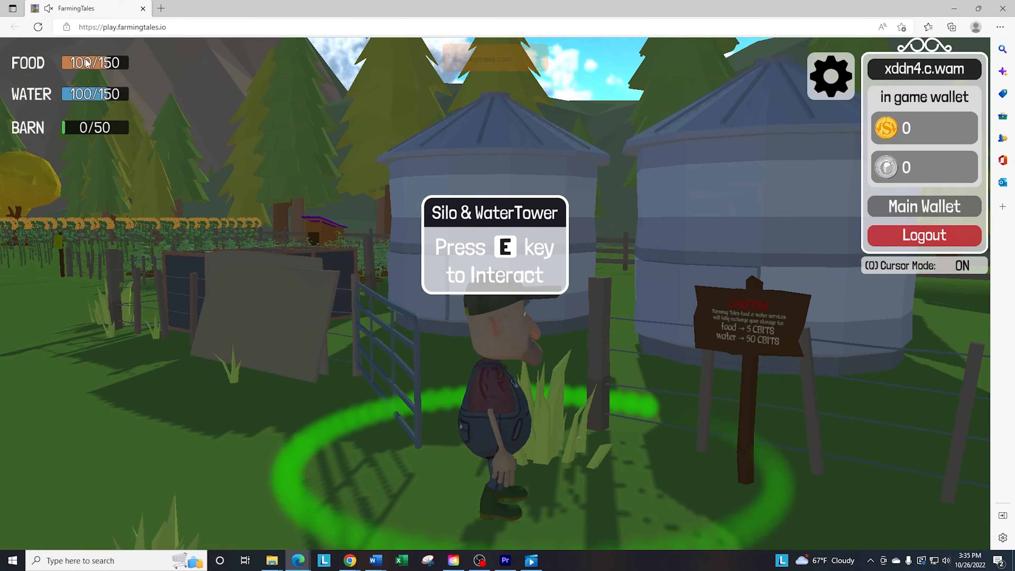
pyautogui.moveTo(102, 71)
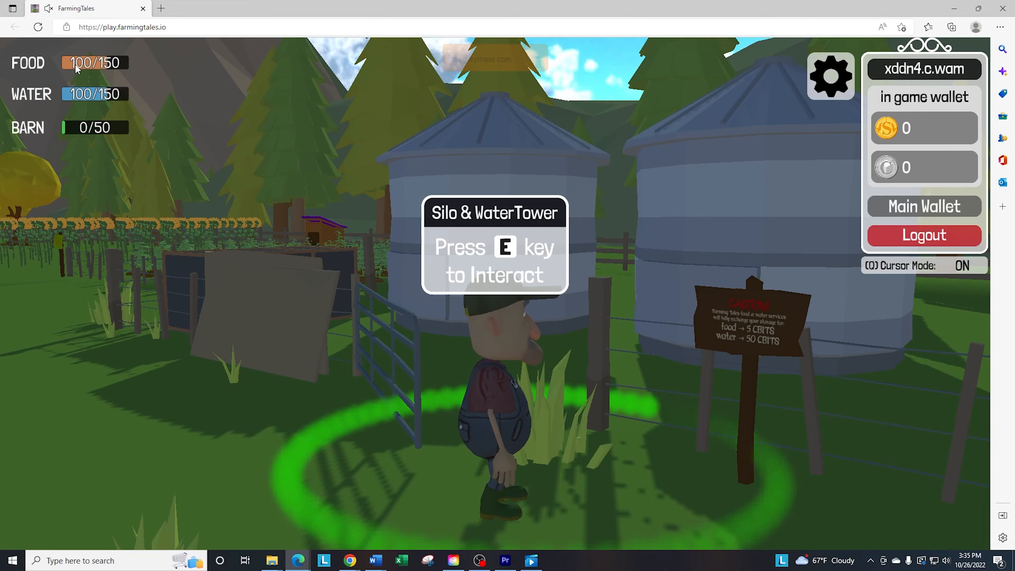
pyautogui.moveTo(743, 366)
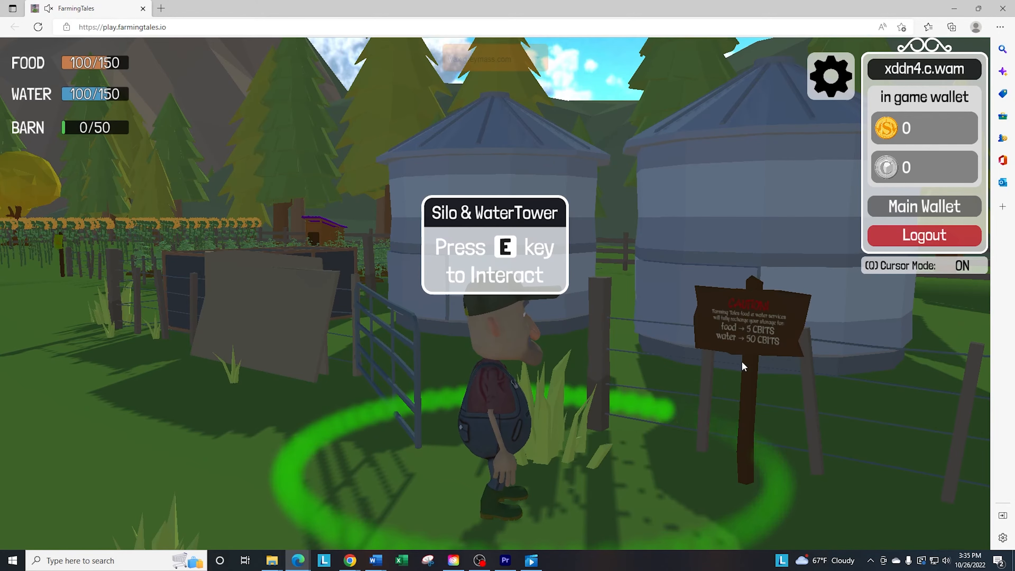
pyautogui.moveTo(176, 99)
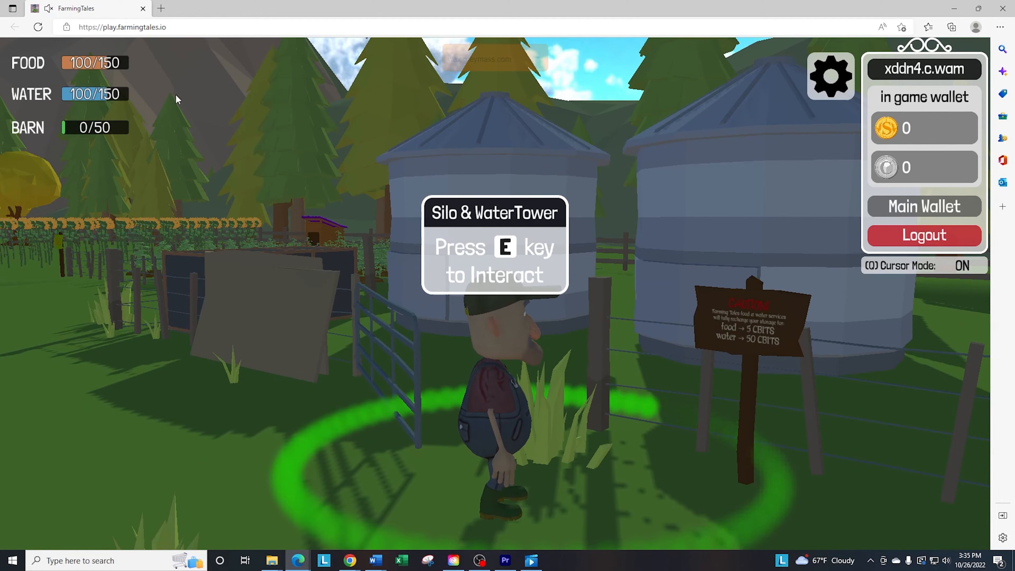
pyautogui.moveTo(681, 199)
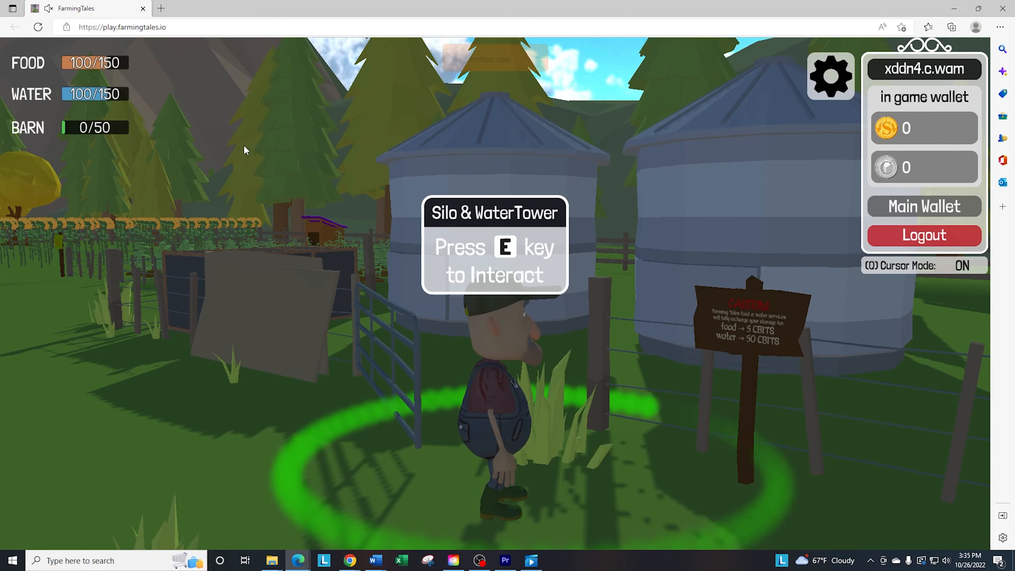
pyautogui.moveTo(127, 107)
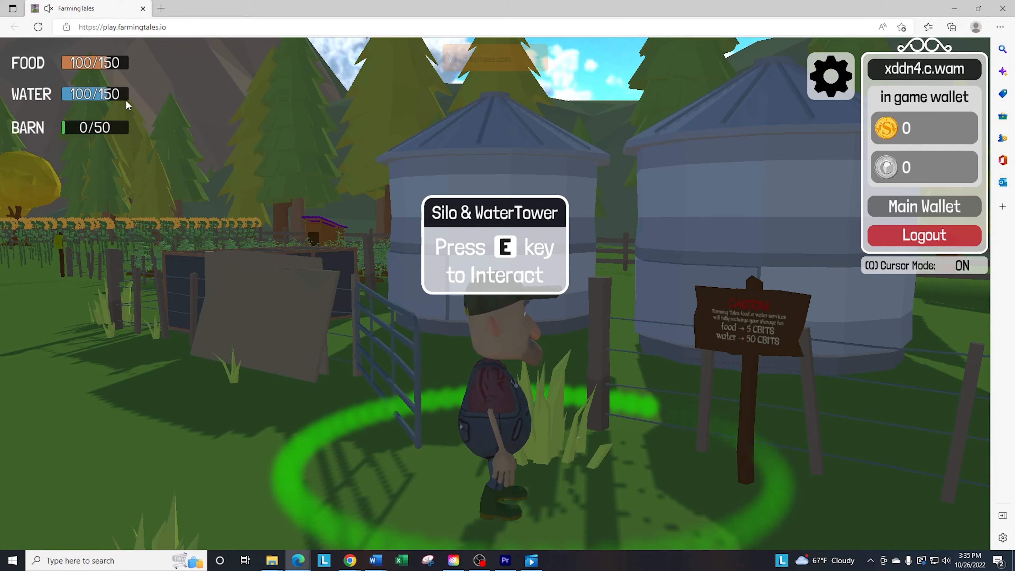
pyautogui.moveTo(755, 351)
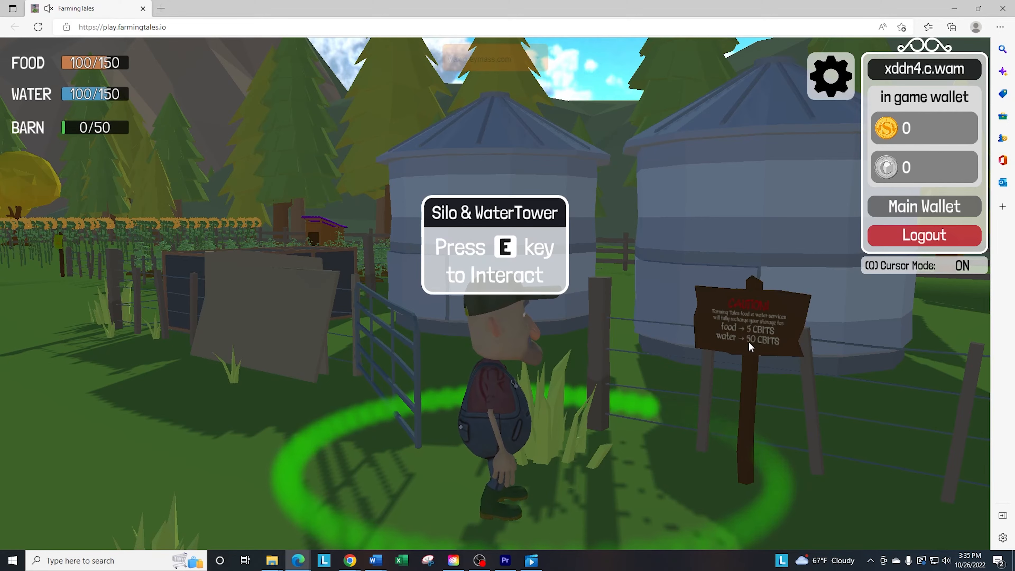
pyautogui.moveTo(757, 312)
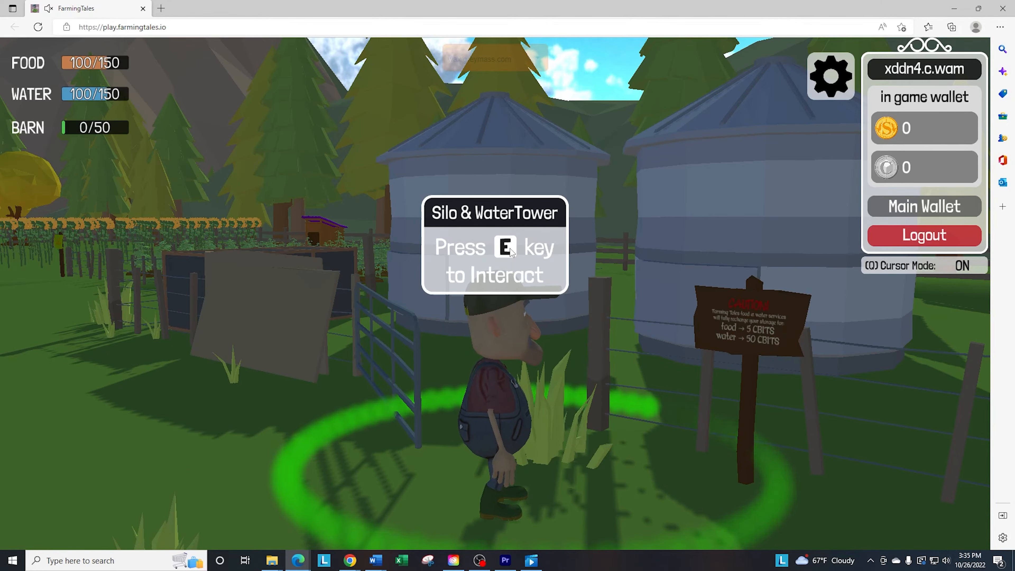
pyautogui.moveTo(862, 316)
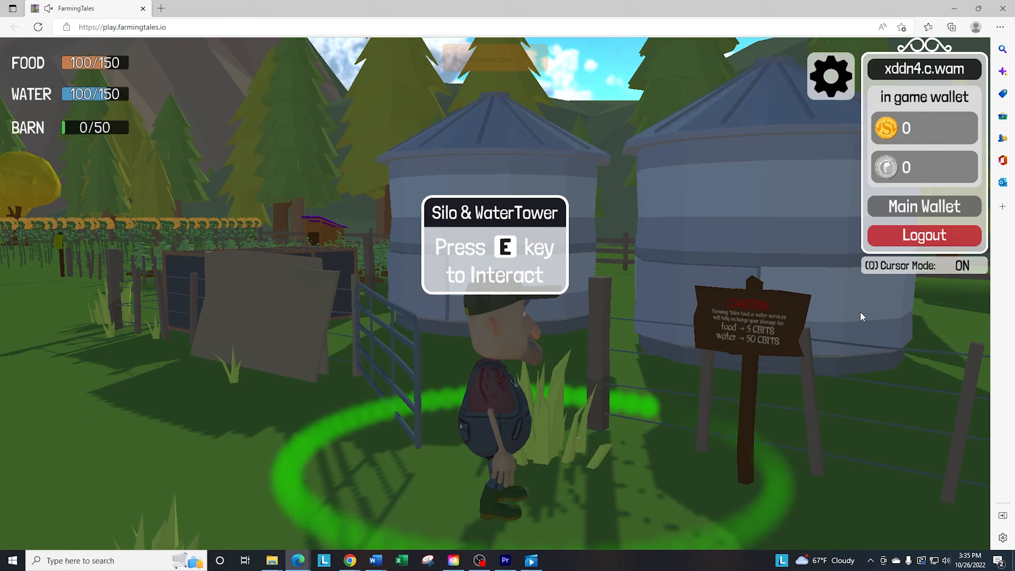